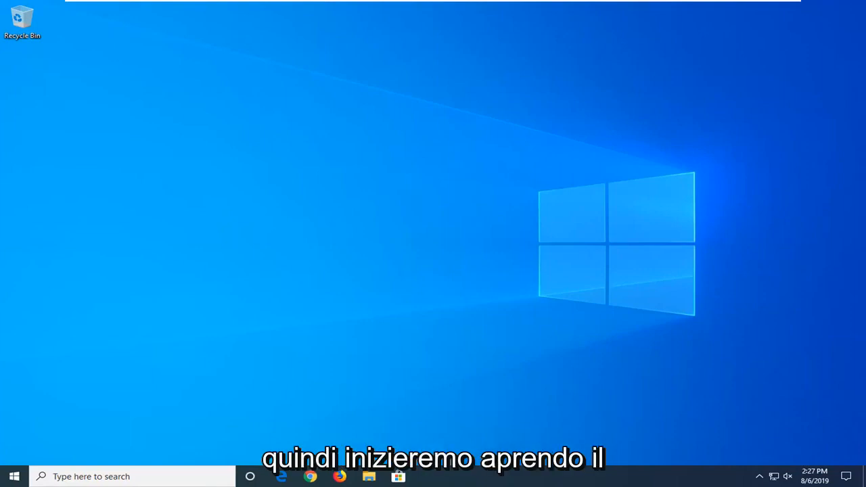
- Search the Start menu for 'settings'
click(14, 476)
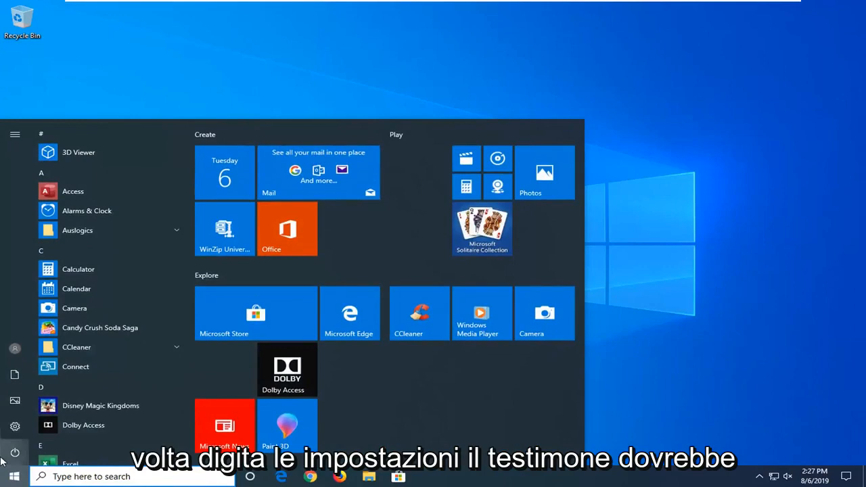
text(settings)
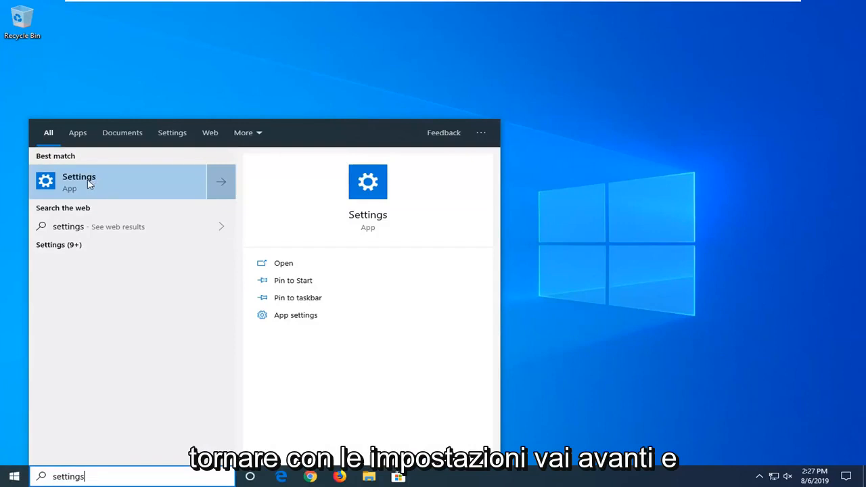
- Launch Settings and go to Apps > Optional features
click(88, 183)
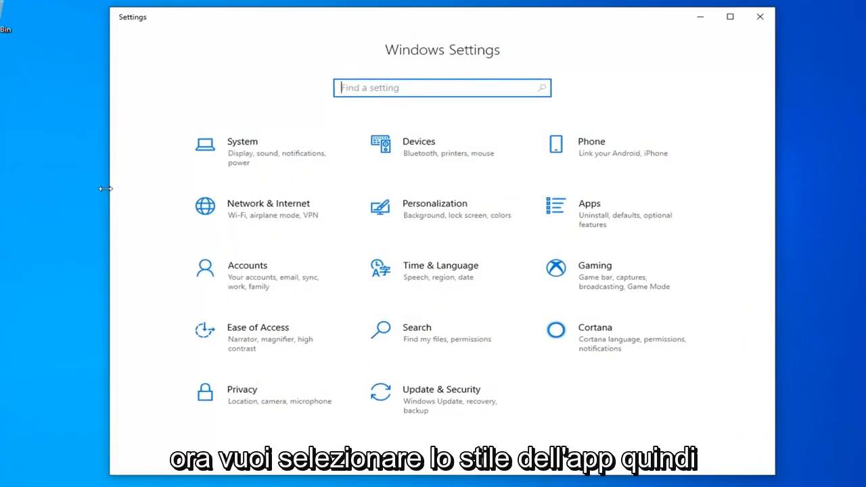
mouse_move(606, 219)
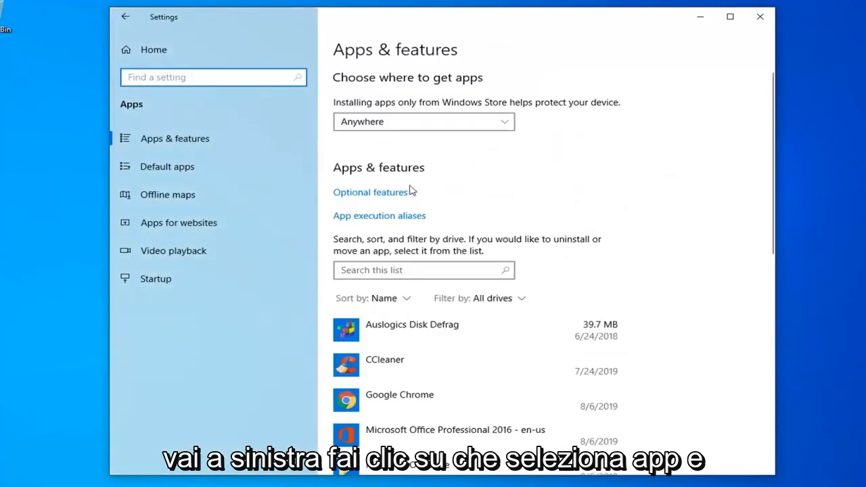
mouse_move(162, 141)
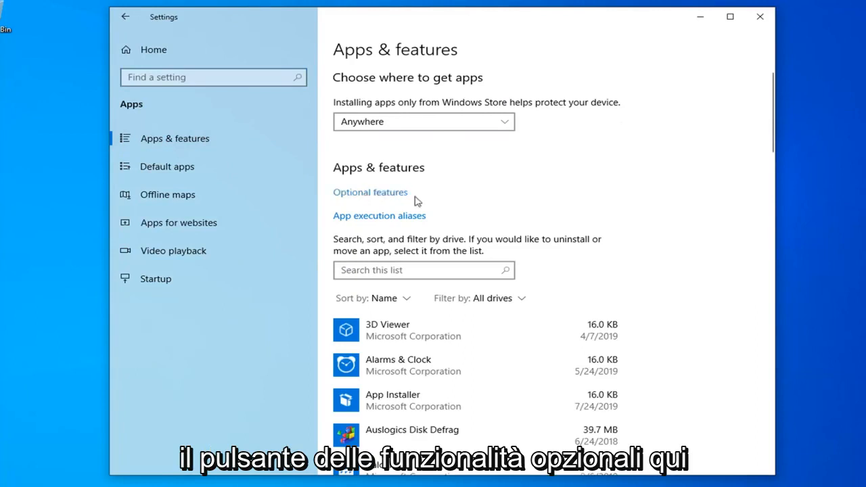
click(370, 192)
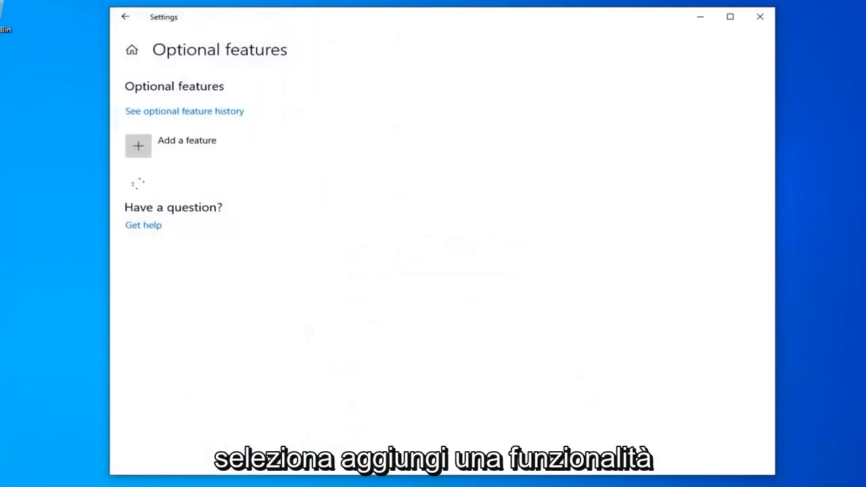
- Open 'Add a feature' and scroll down to the RSAT tools entries
click(138, 145)
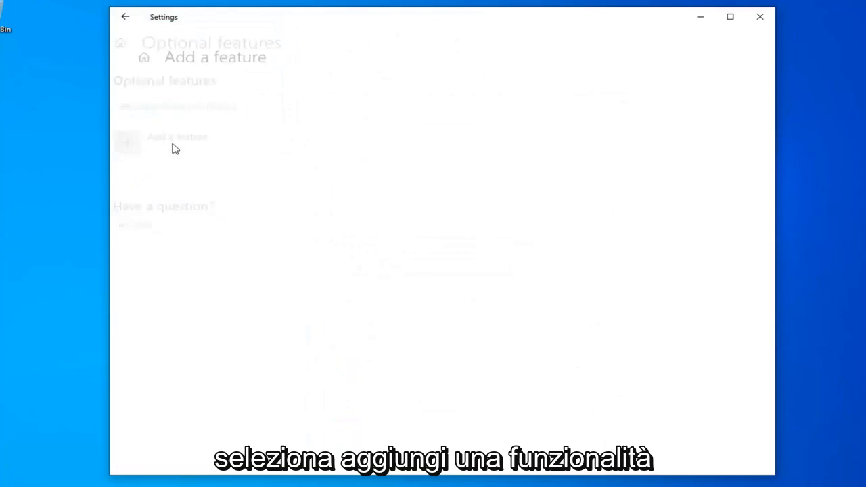
click(177, 136)
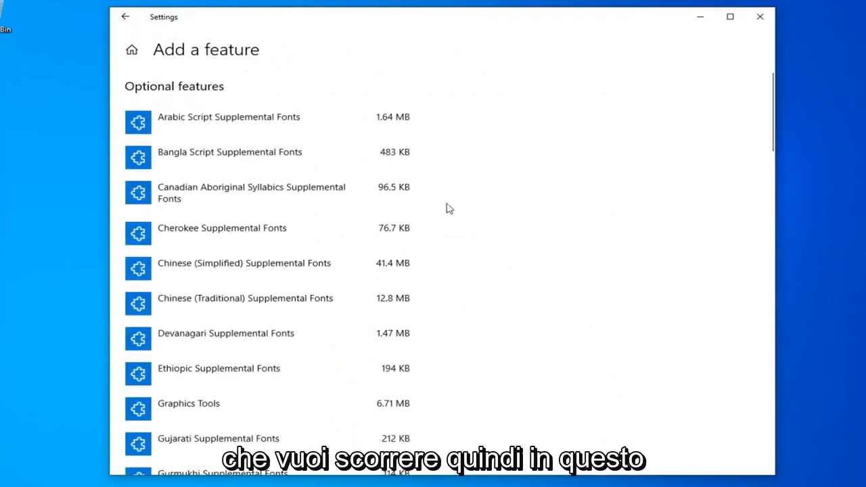
scroll(down, 3)
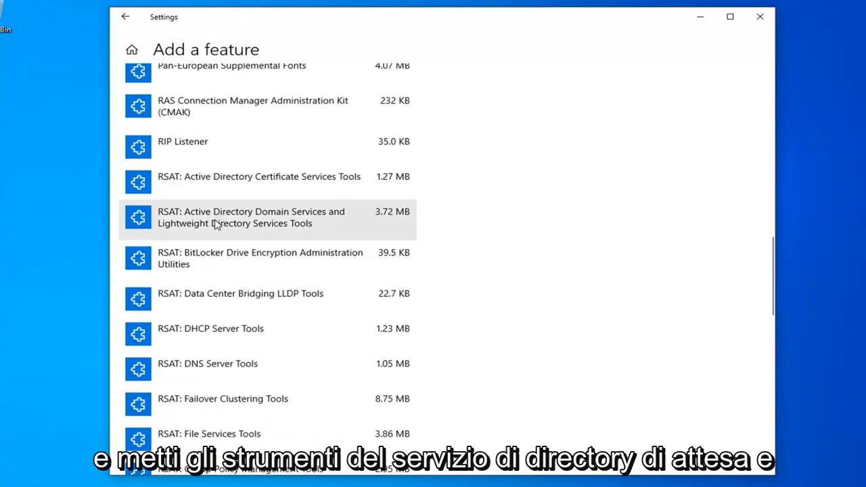
- Install RSAT: Active Directory Domain Services and Lightweight Directory Services Tools, then close Settings
click(261, 218)
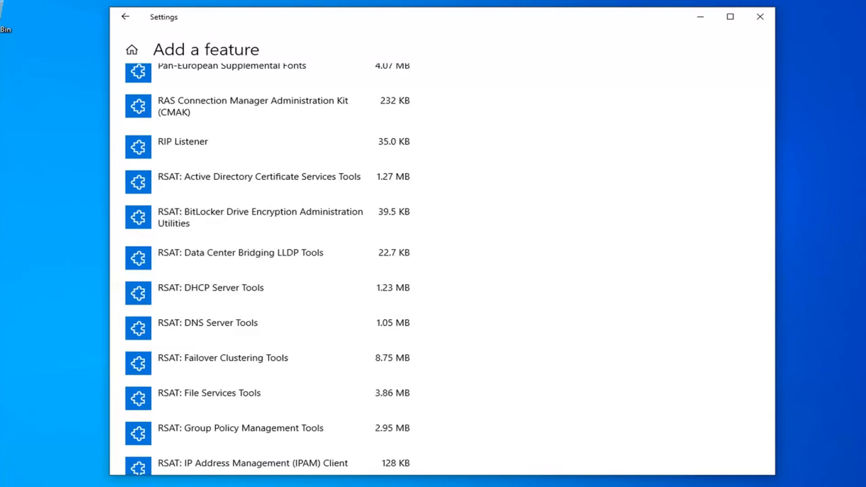
mouse_move(406, 292)
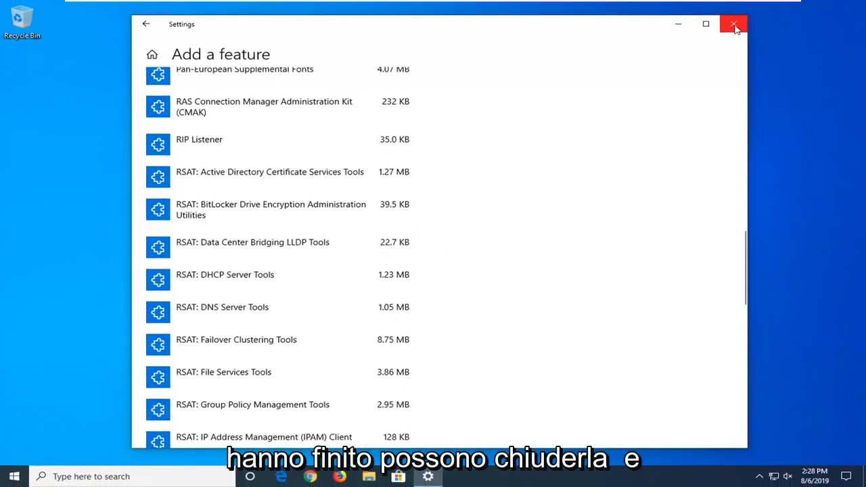
click(731, 23)
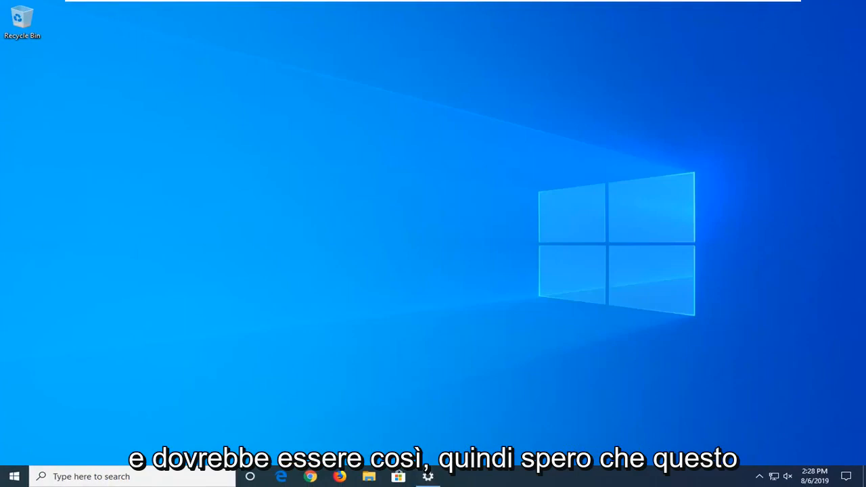